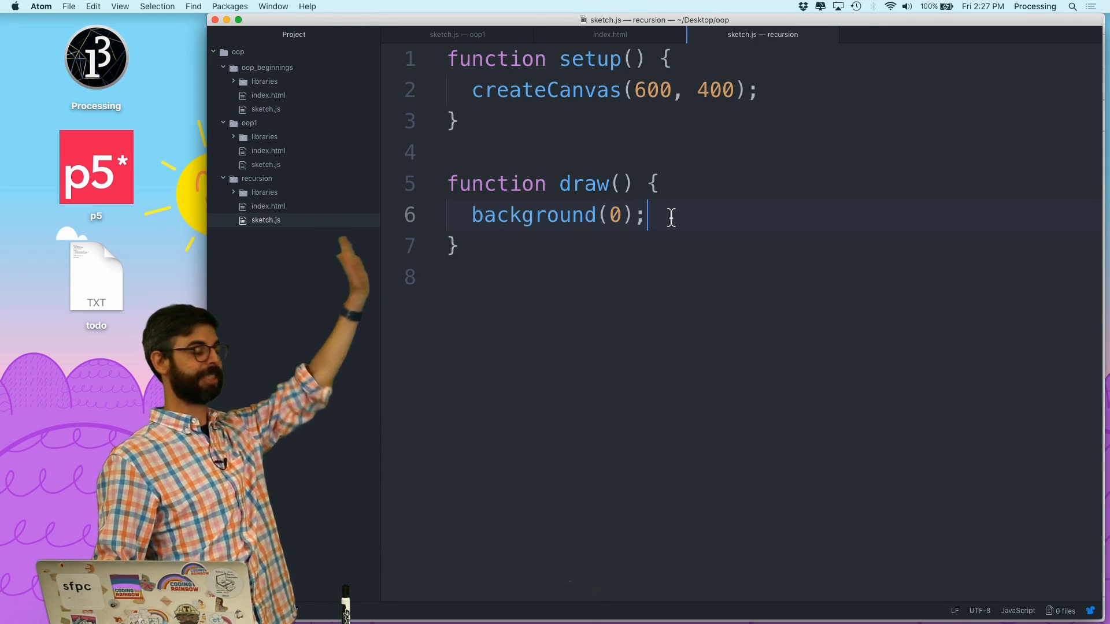
- Add ellipse(300, 200, 300) below background(0) in draw, removing the redundant fourth 300
{"action": "type", "text": "ellipse(300, 20"}
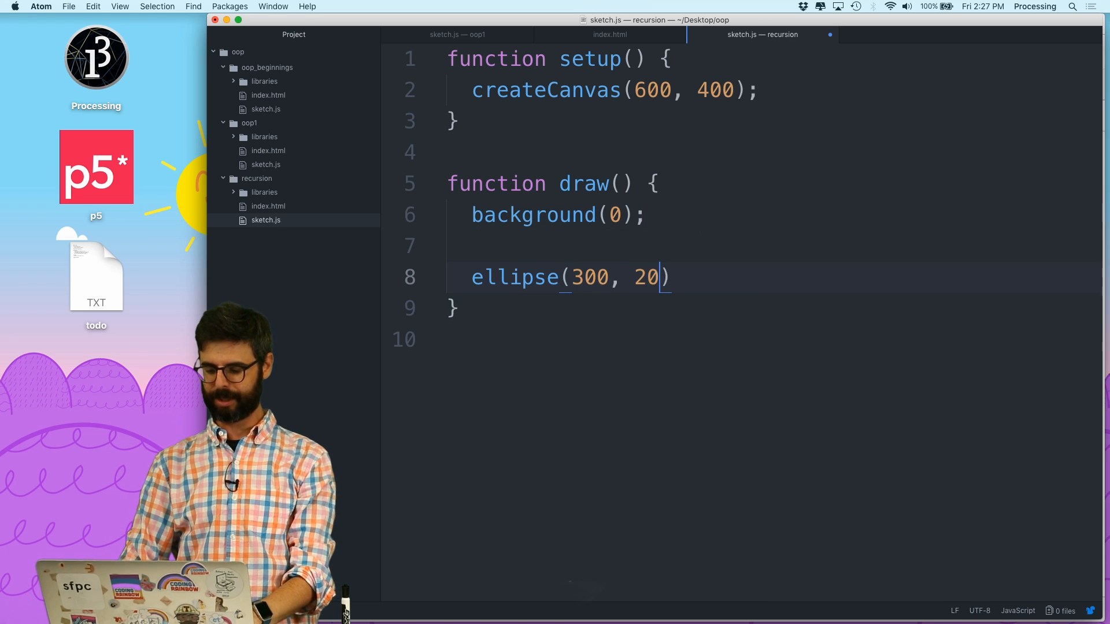
{"action": "type", "text": "0, 3"}
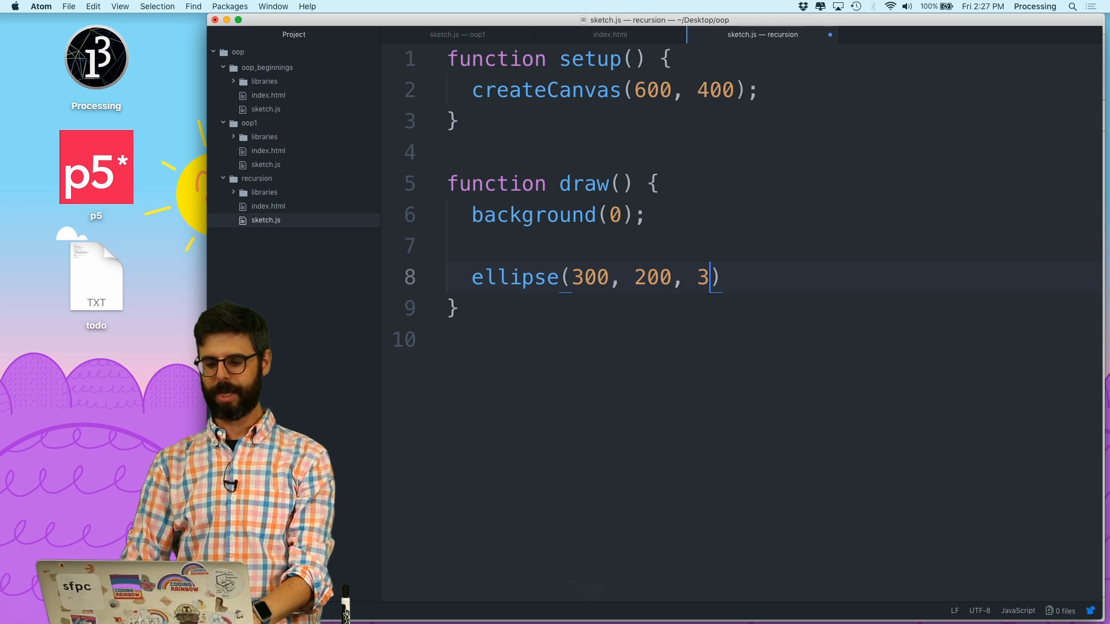
{"action": "type", "text": "00,300);"}
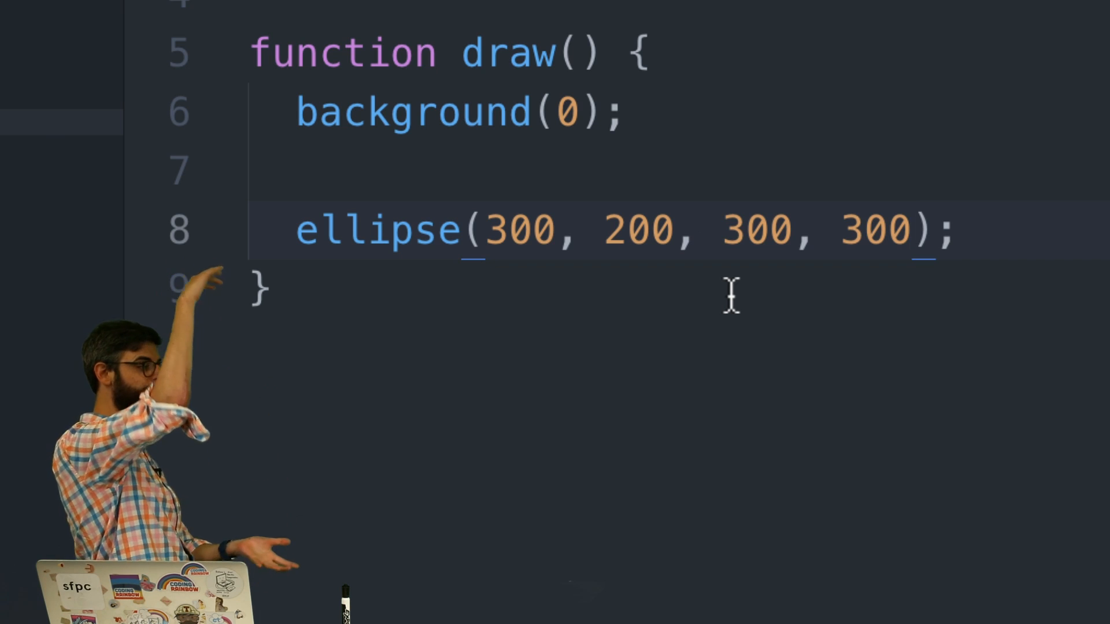
{"action": "double_click", "coordinate": [878, 229]}
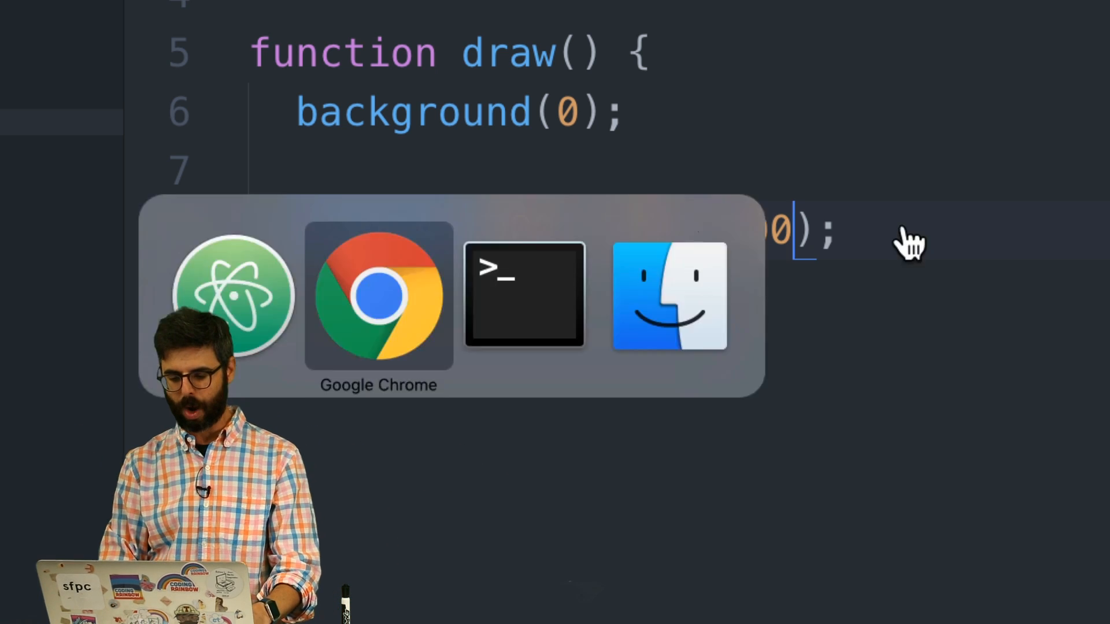
{"action": "left_click", "coordinate": [378, 296]}
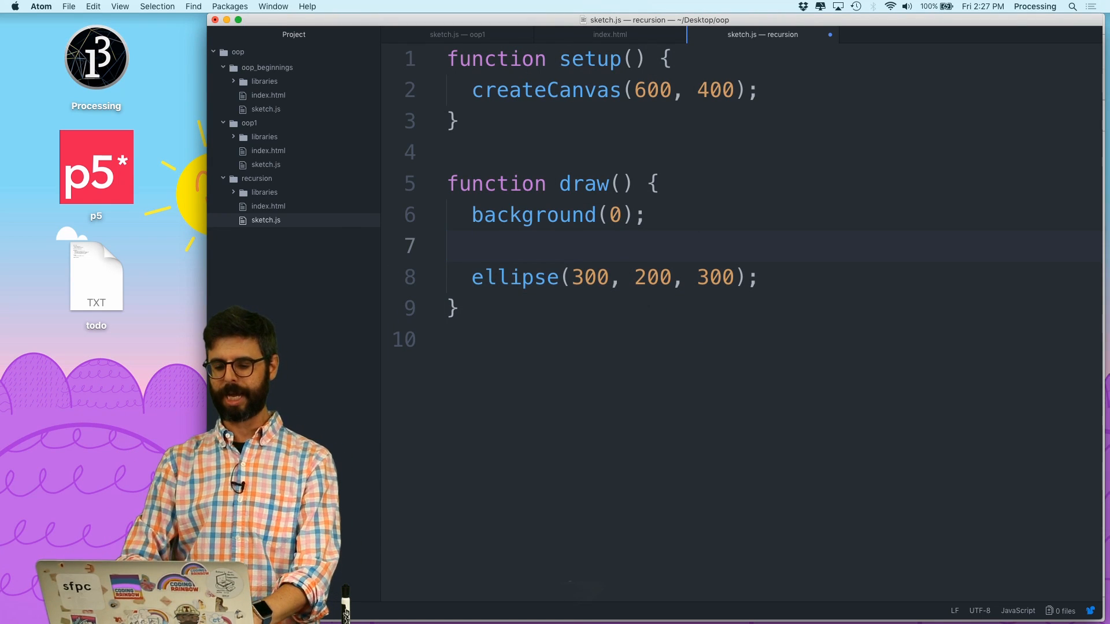
- Add stroke(255); in draw before the ellipse line
{"action": "type", "text": "stroke(255);"}
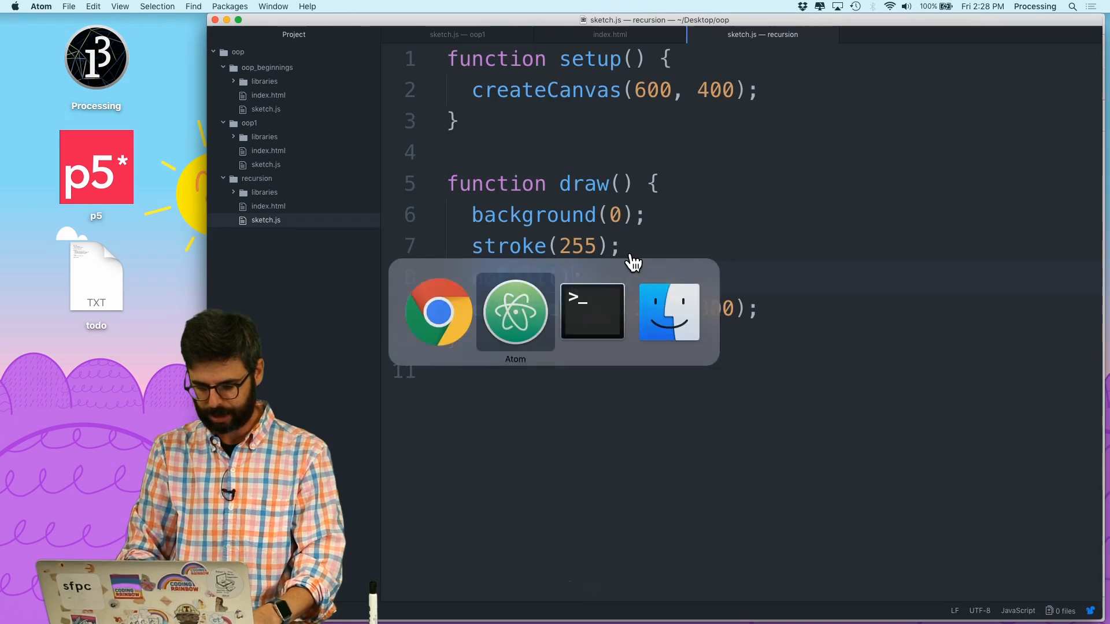
- Define a function drawCircle(x, y, d) that draws the ellipse
{"action": "type", "text": "f"}
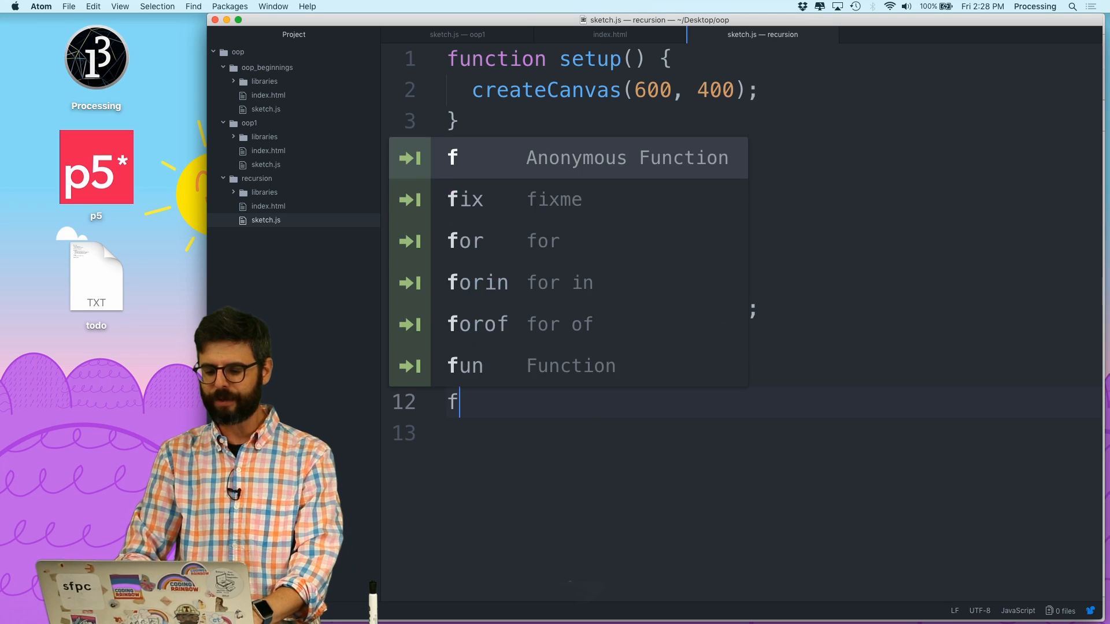
{"action": "type", "text": "unction drawCi"}
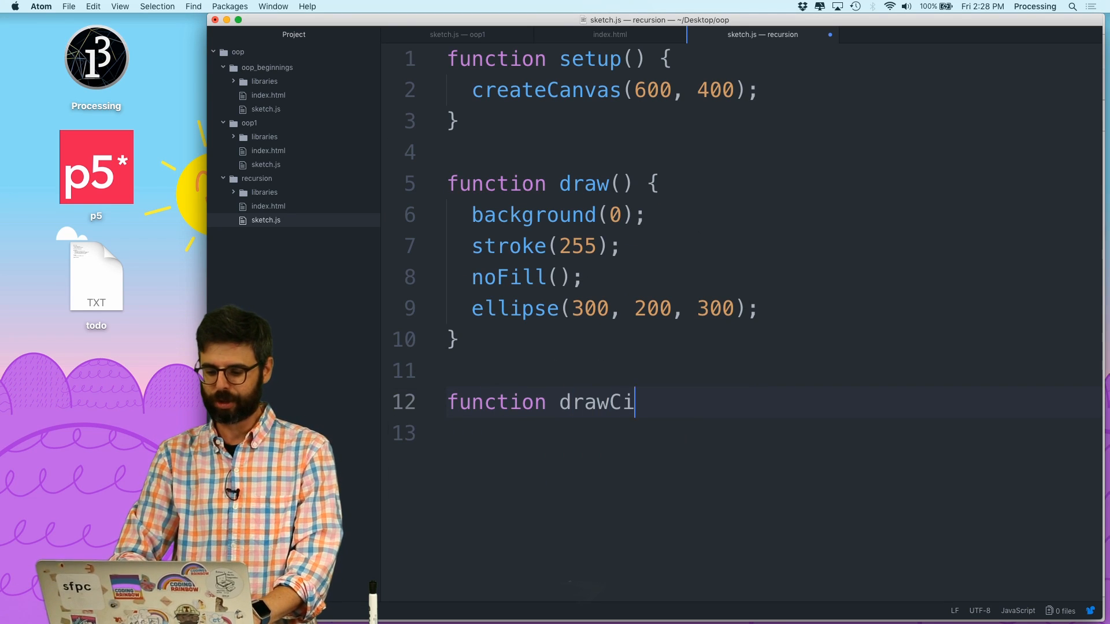
{"action": "type", "text": "rcle() {"}
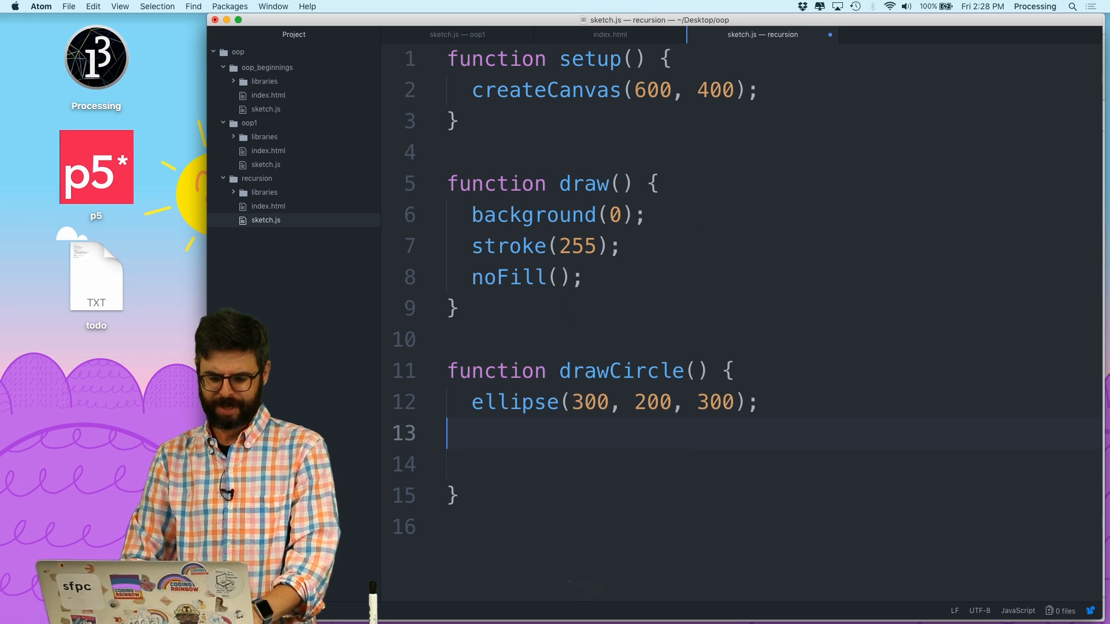
{"action": "type", "text": "d"}
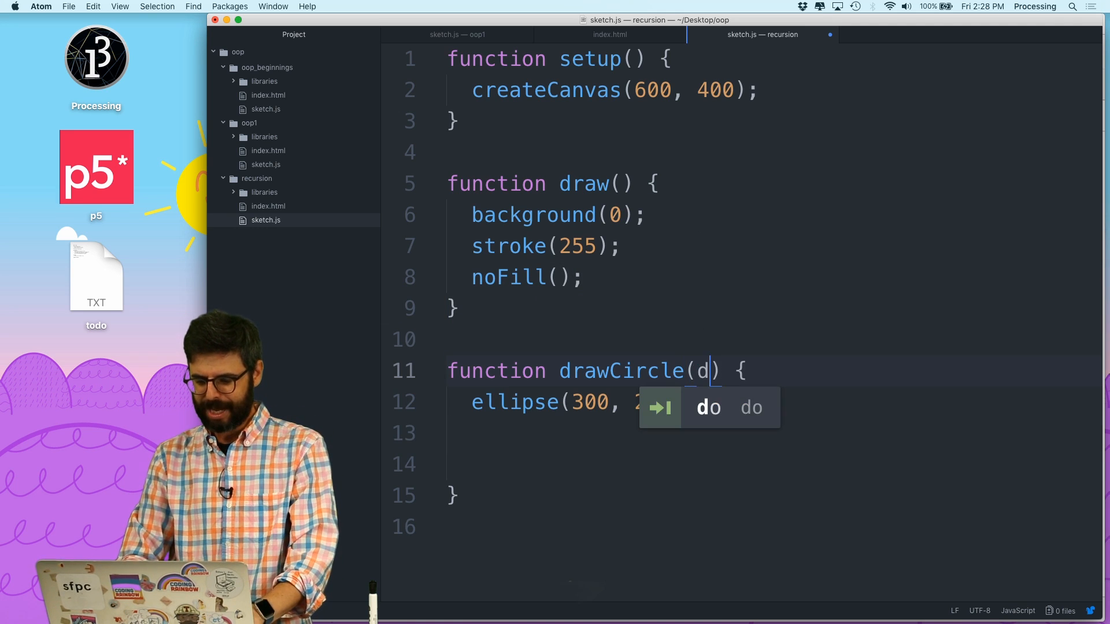
{"action": "type", "text": "x, y,"}
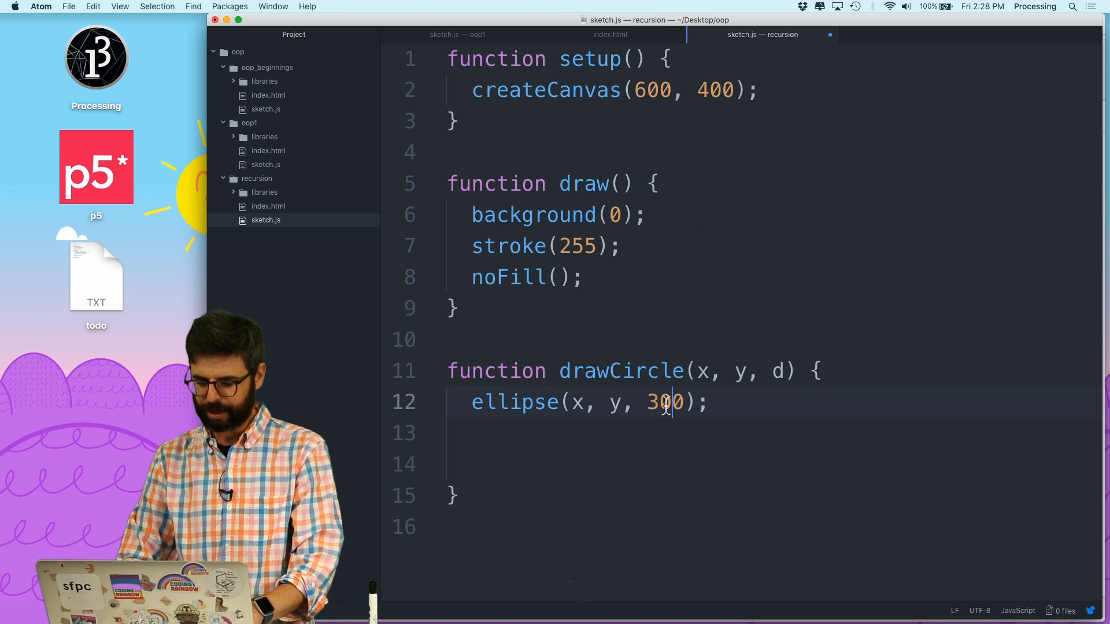
- Replace the ellipse in draw with a call to drawCircle(300, 200, 300)
{"action": "type", "text": "dra"}
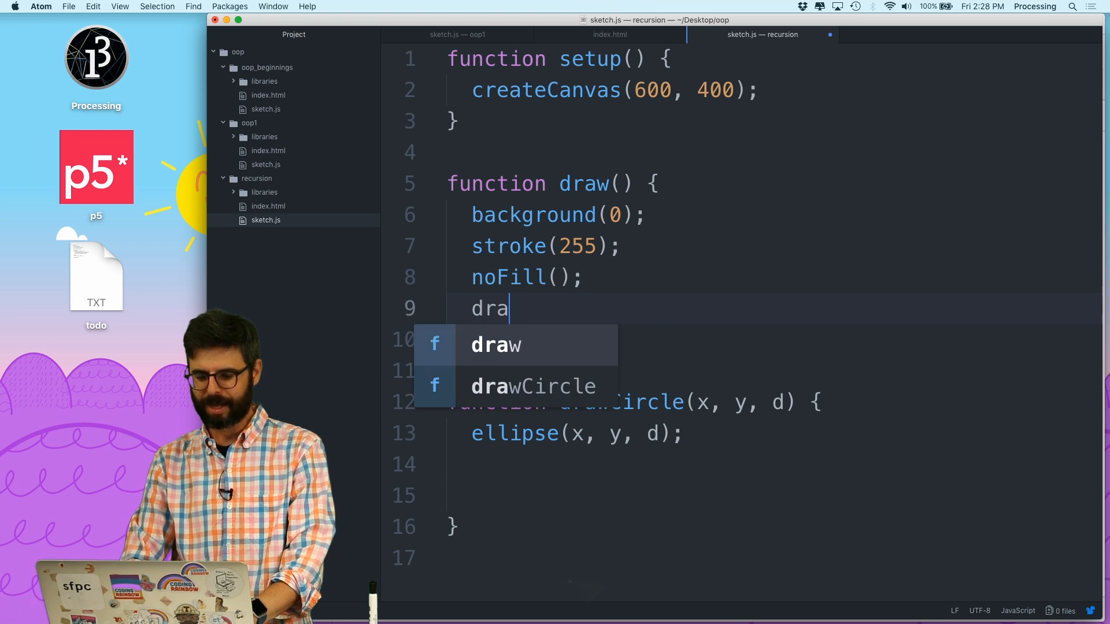
{"action": "type", "text": "wCircle("}
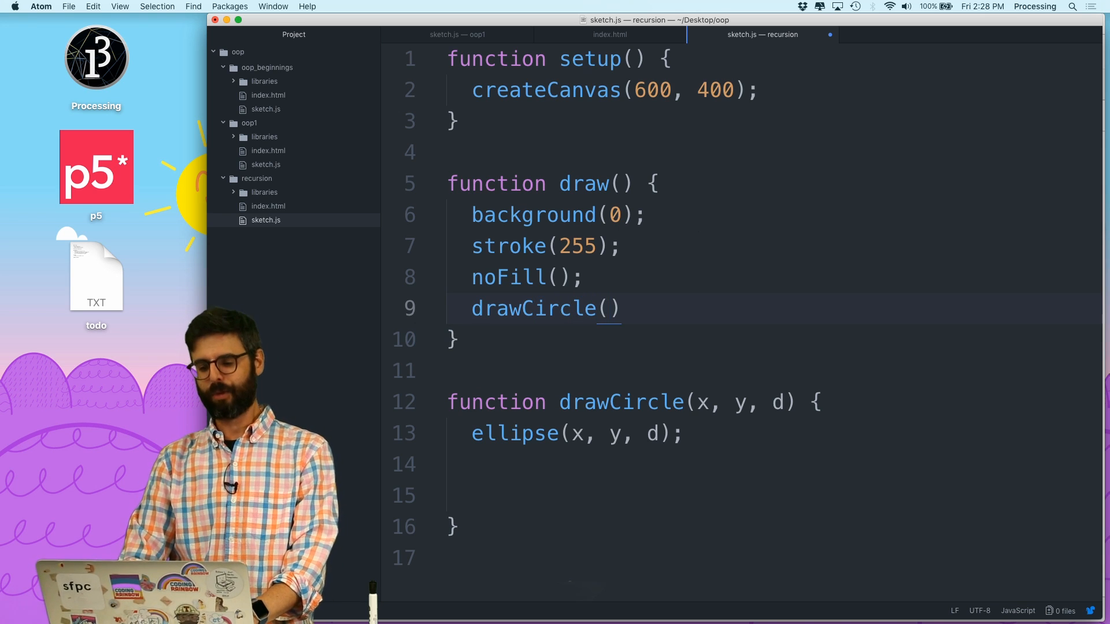
{"action": "type", "text": "300, 200, 300);"}
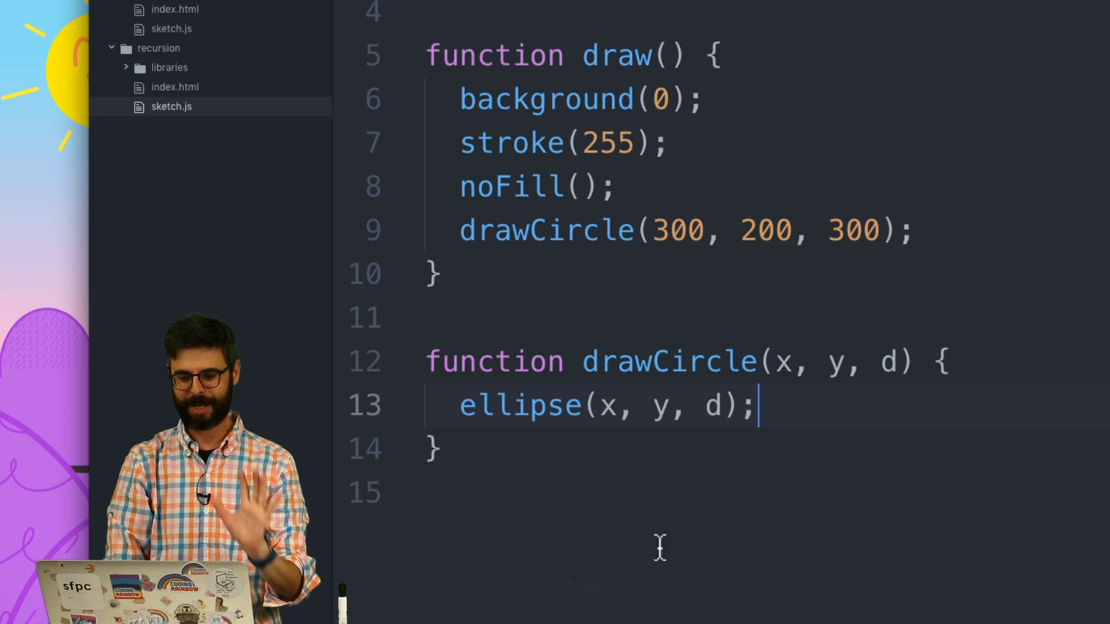
- Add the recursive call drawCircle(x + 20, y, d); below the ellipse in drawCircle
{"action": "type", "text": "drawCircle(x )"}
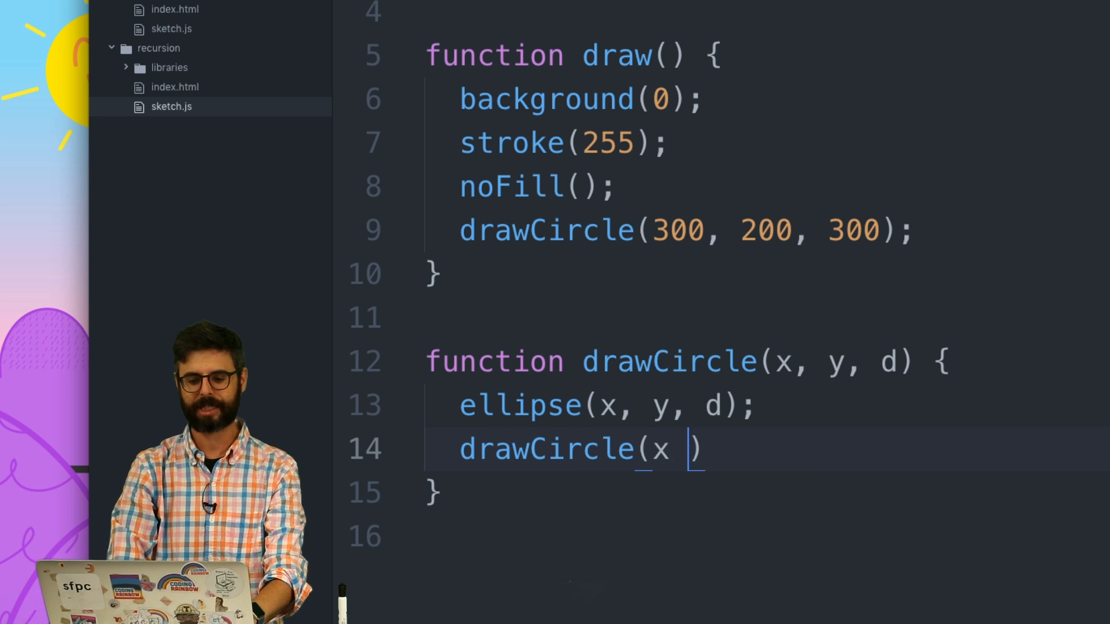
{"action": "type", "text": "+"}
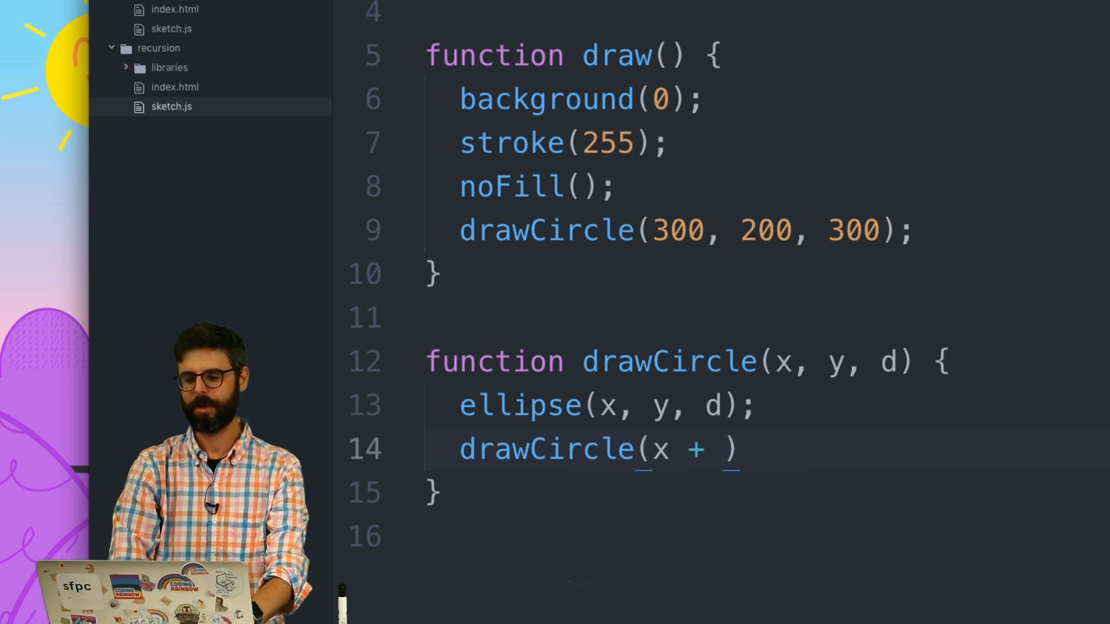
{"action": "type", "text": "20, y,"}
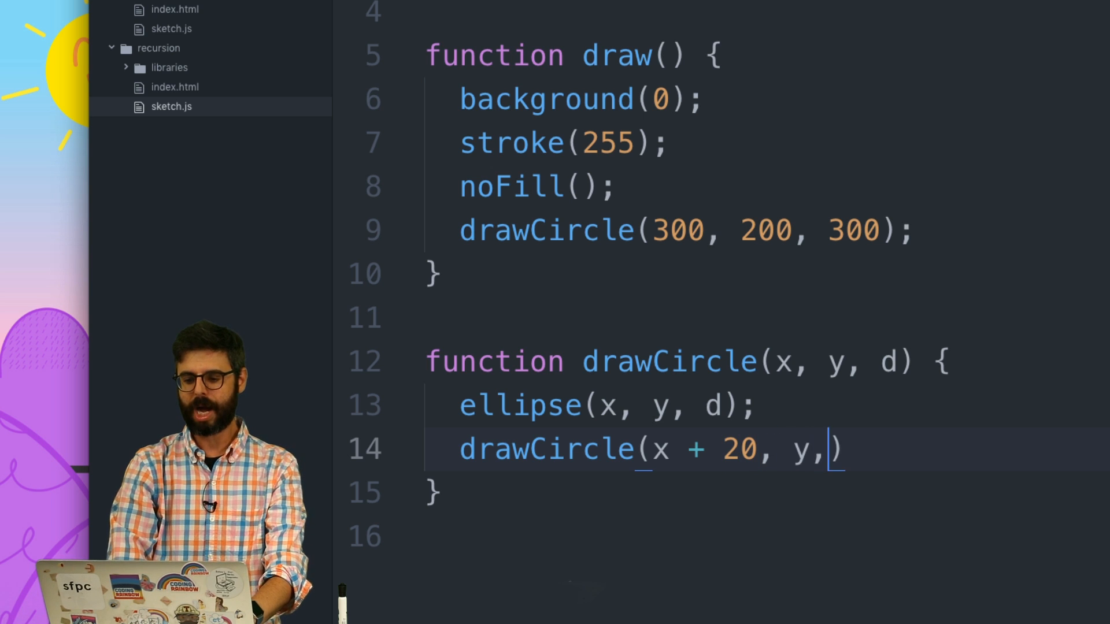
{"action": "type", "text": "d);"}
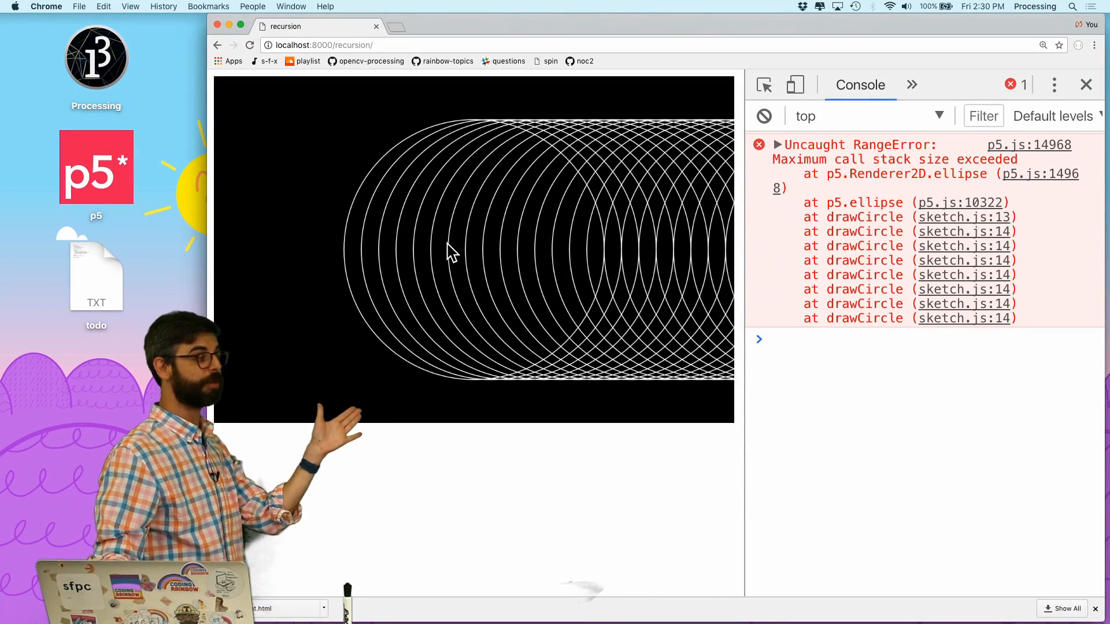
{"action": "mouse_move", "coordinate": [445, 252]}
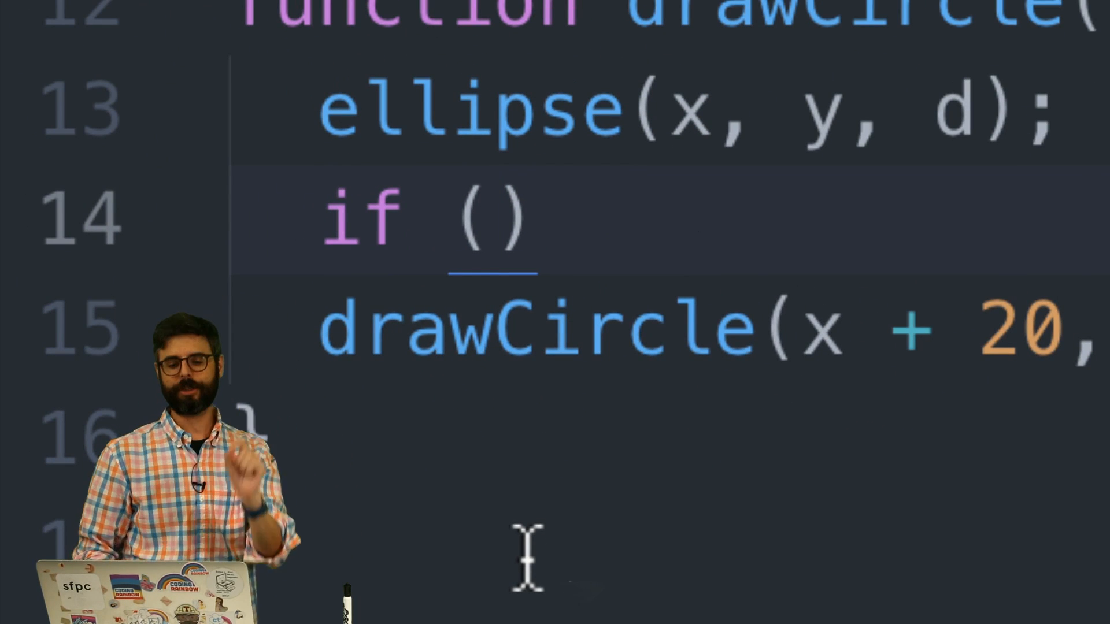
- Wrap the recursive call in if (x < width) and halve its diameter to d * 0.5
{"action": "type", "text": "x <"}
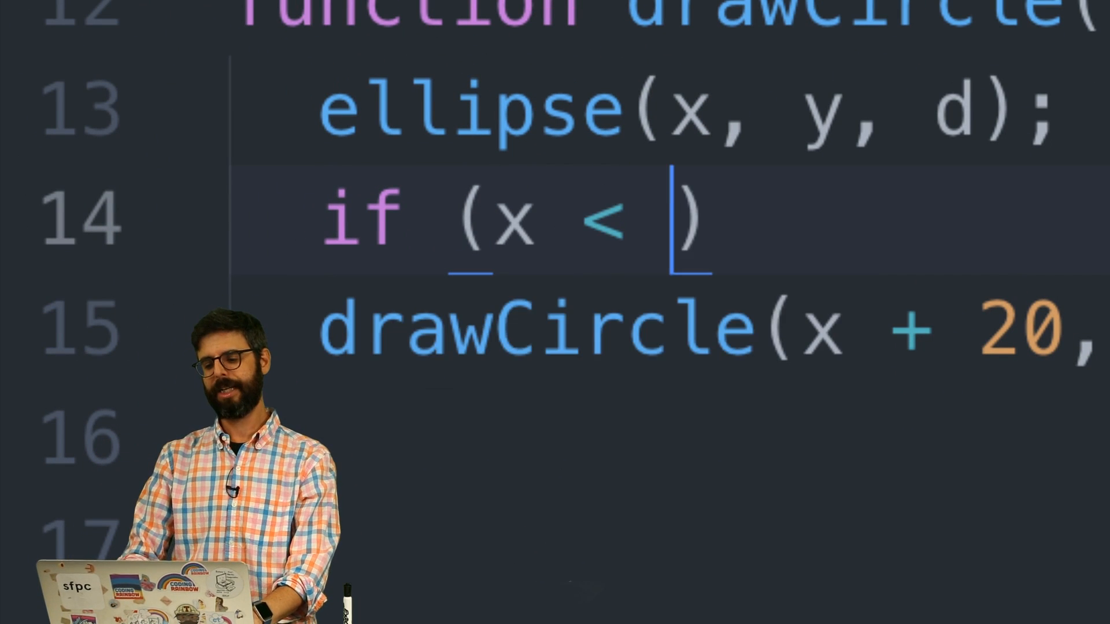
{"action": "type", "text": "width) {"}
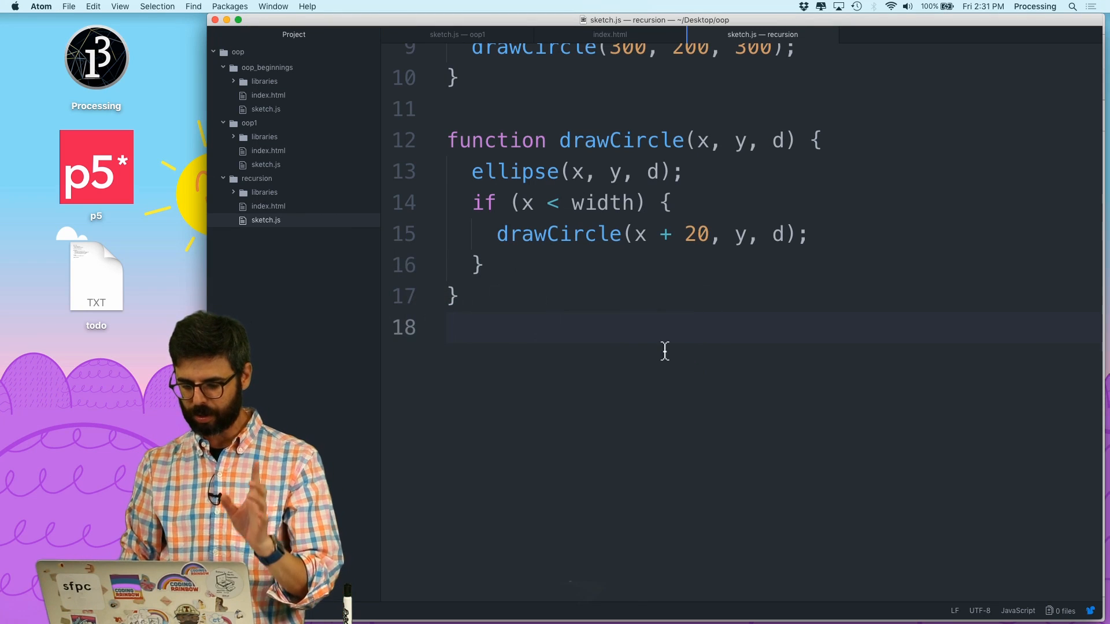
{"action": "left_click", "coordinate": [782, 234]}
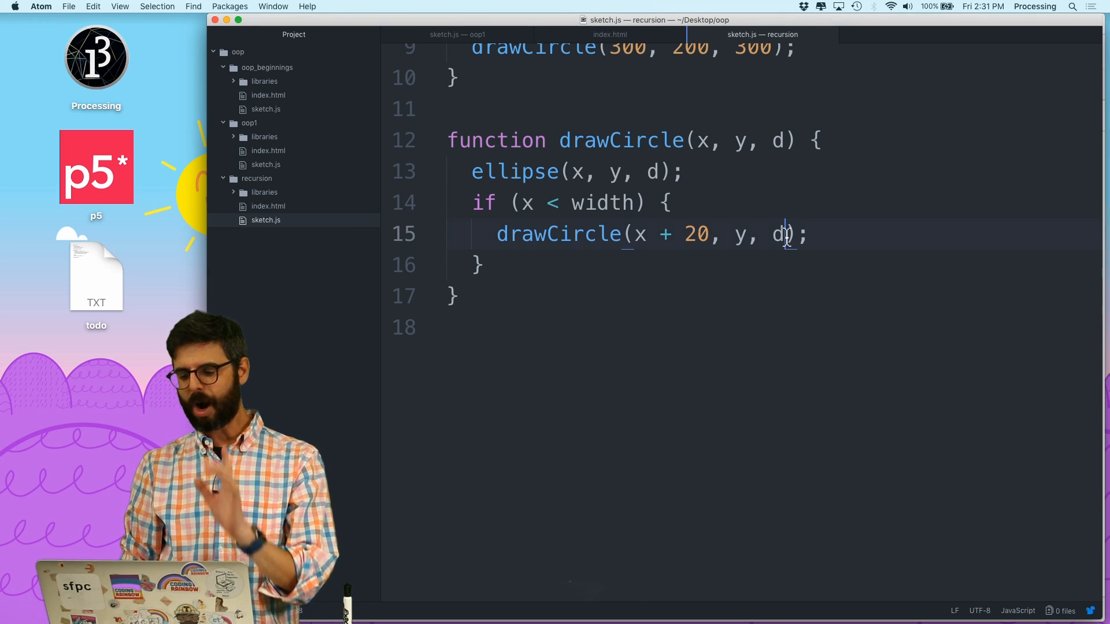
{"action": "type", "text": "* 0.5"}
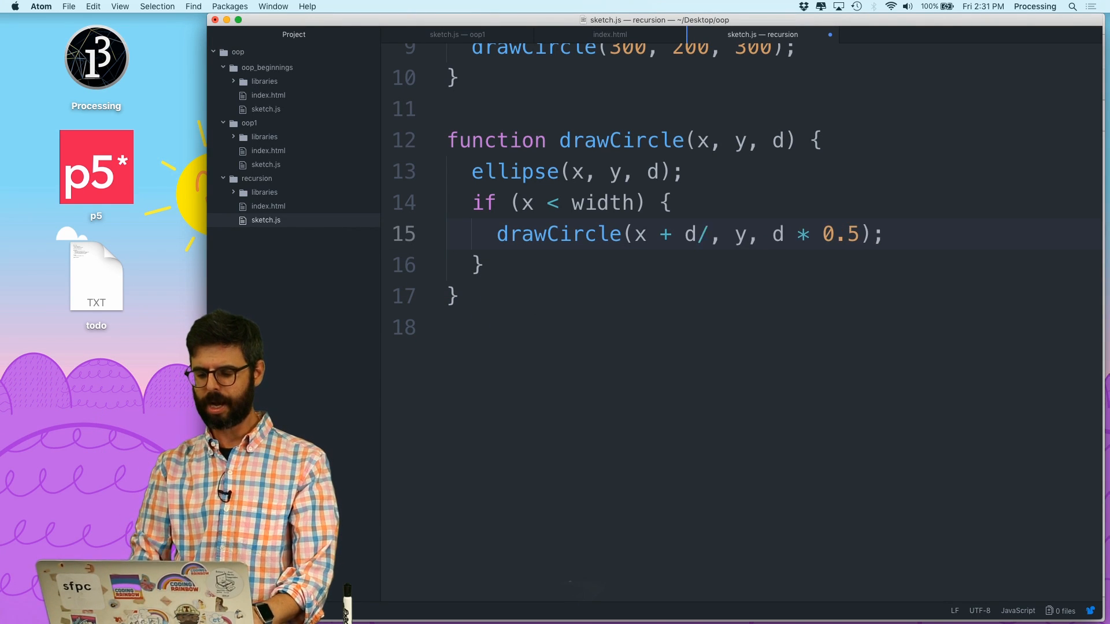
- Offset the recursive call by x + d * 0.5 and change the condition to test d against 2
{"action": "type", "text": "* 0.5"}
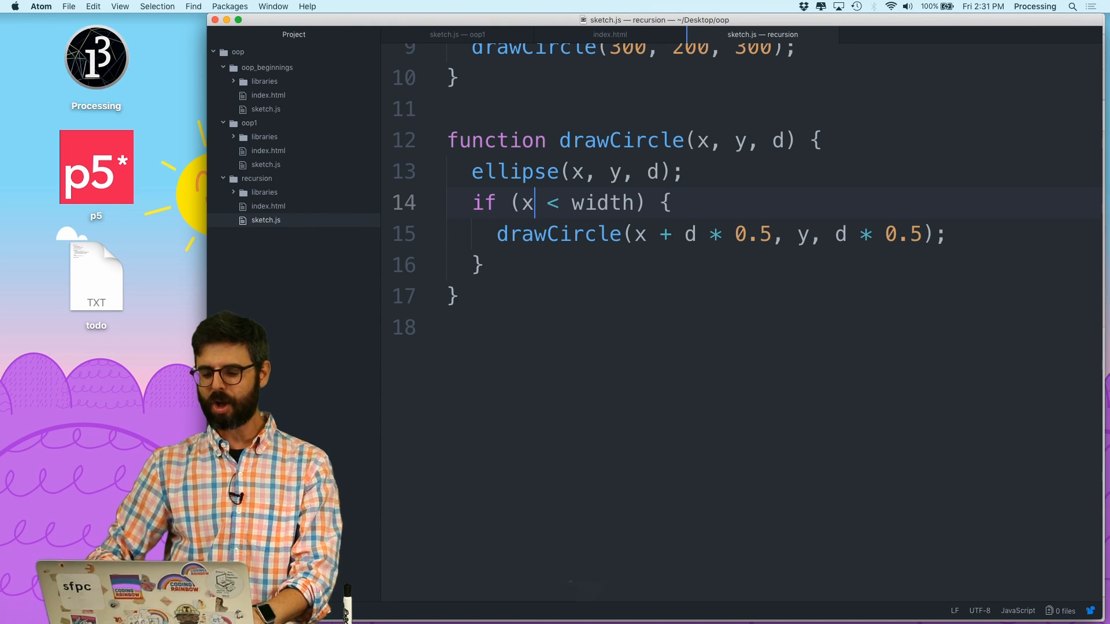
{"action": "type", "text": "d < 2"}
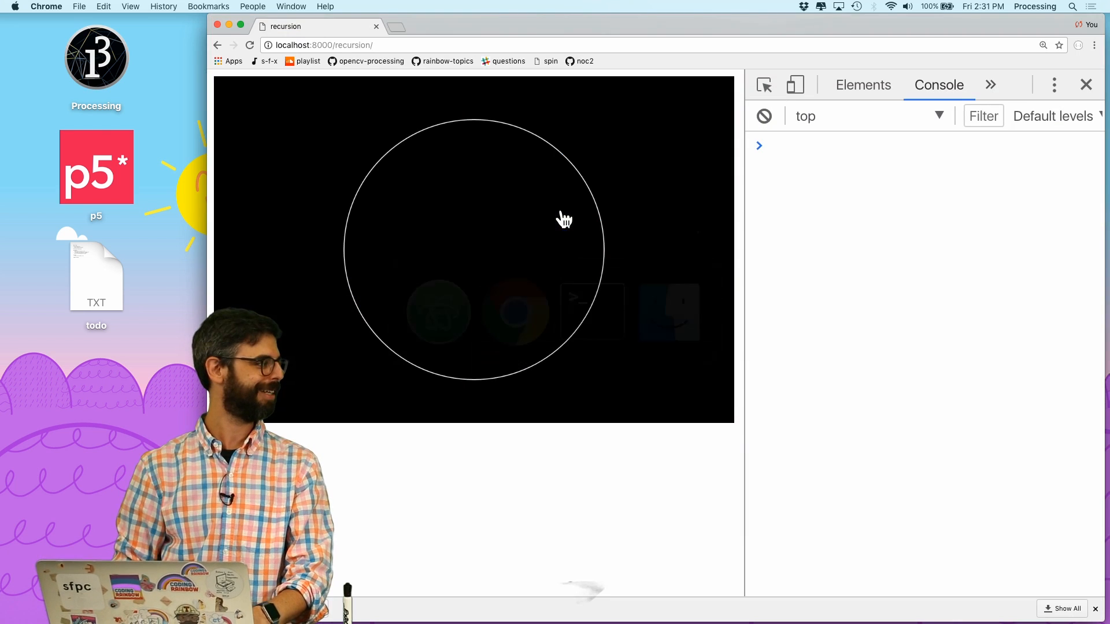
{"action": "mouse_move", "coordinate": [611, 233]}
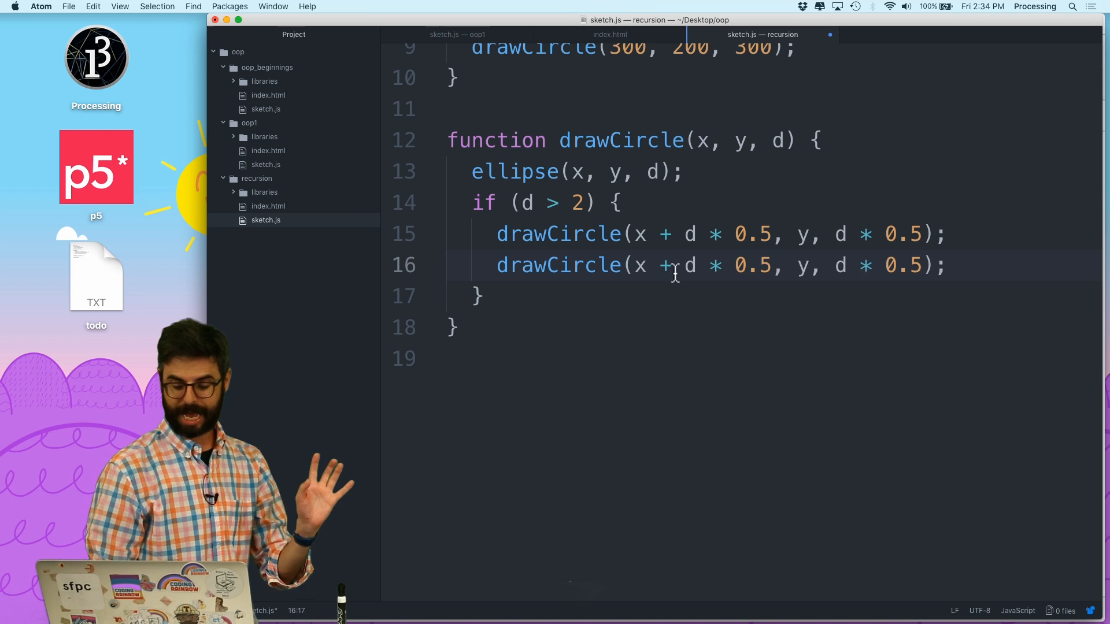
- Duplicate the recursive call with x - d * 0.5 so smaller circles appear on the left
{"action": "type", "text": "-"}
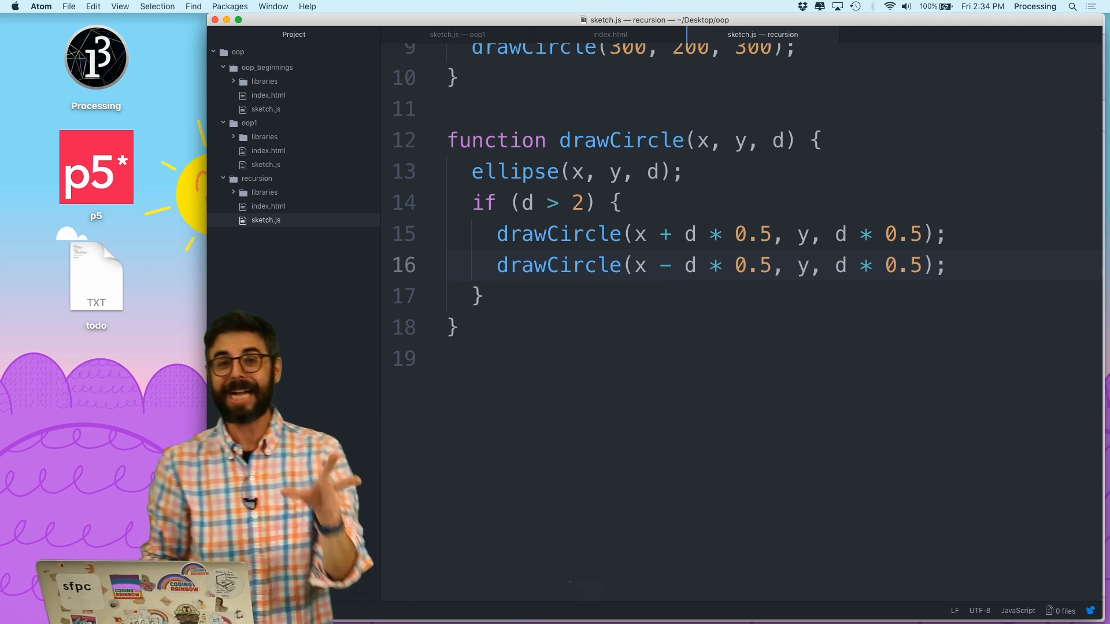
{"action": "left_click", "coordinate": [644, 265]}
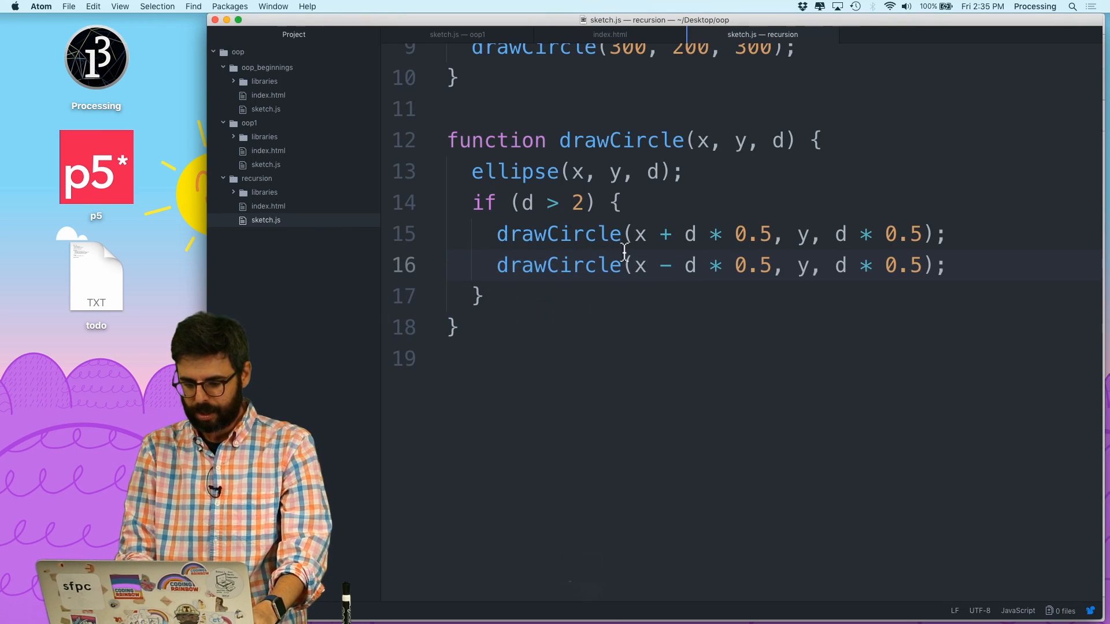
- Add a third call drawCircle(x, y + d * 0.5, d * 0.5) and comment out the leftward call
{"action": "type", "text": "drawCircle(x + d * 0.5, y, d * 0.5);"}
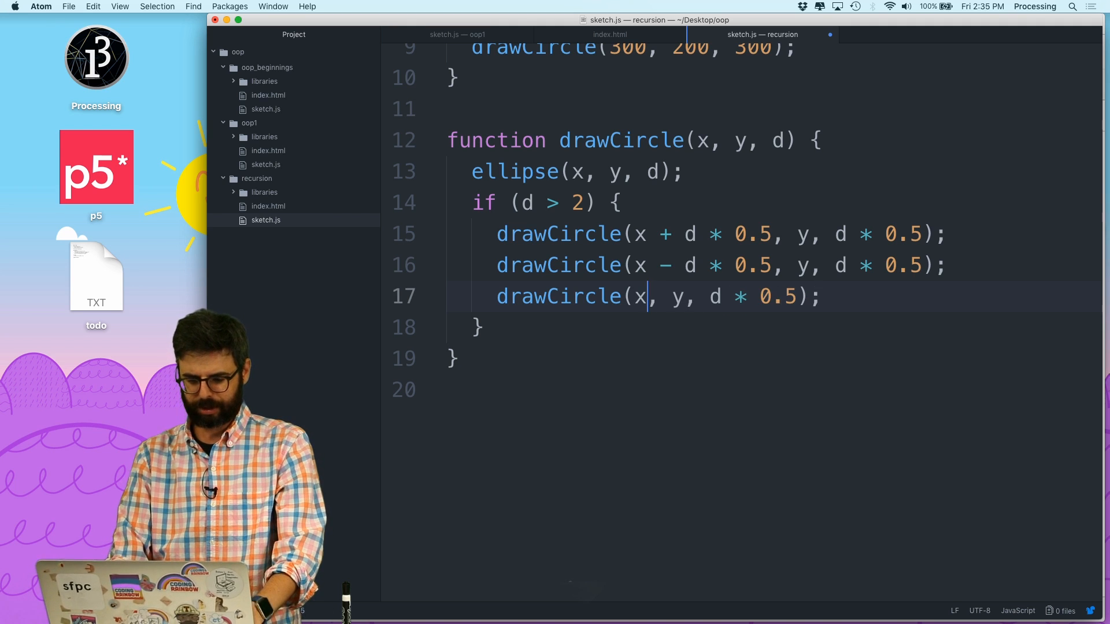
{"action": "type", "text": "+"}
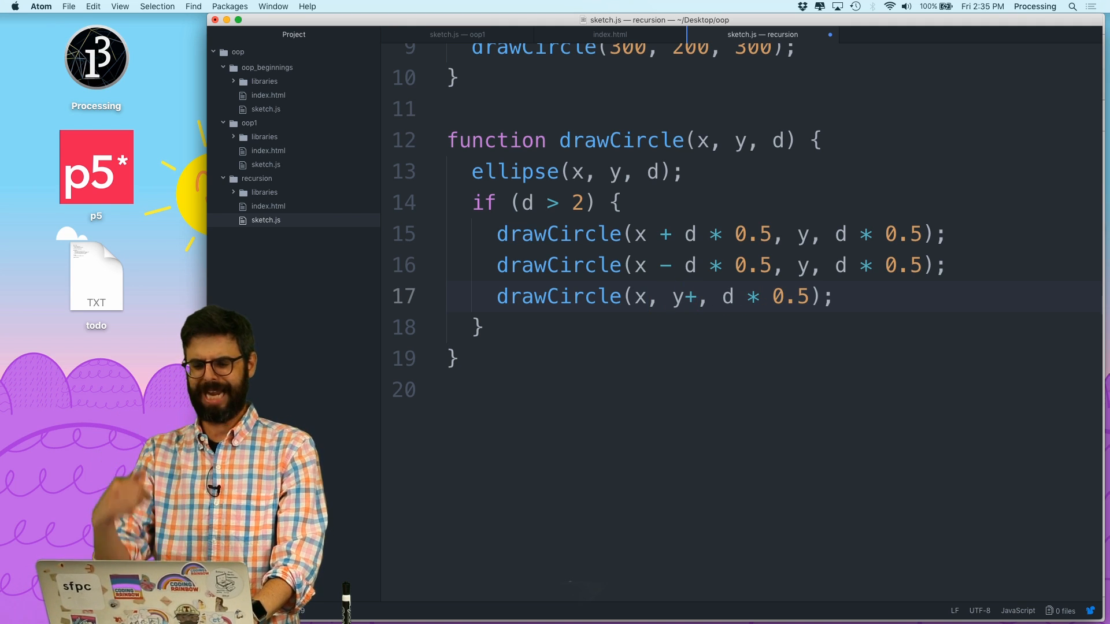
{"action": "type", "text": "+ d"}
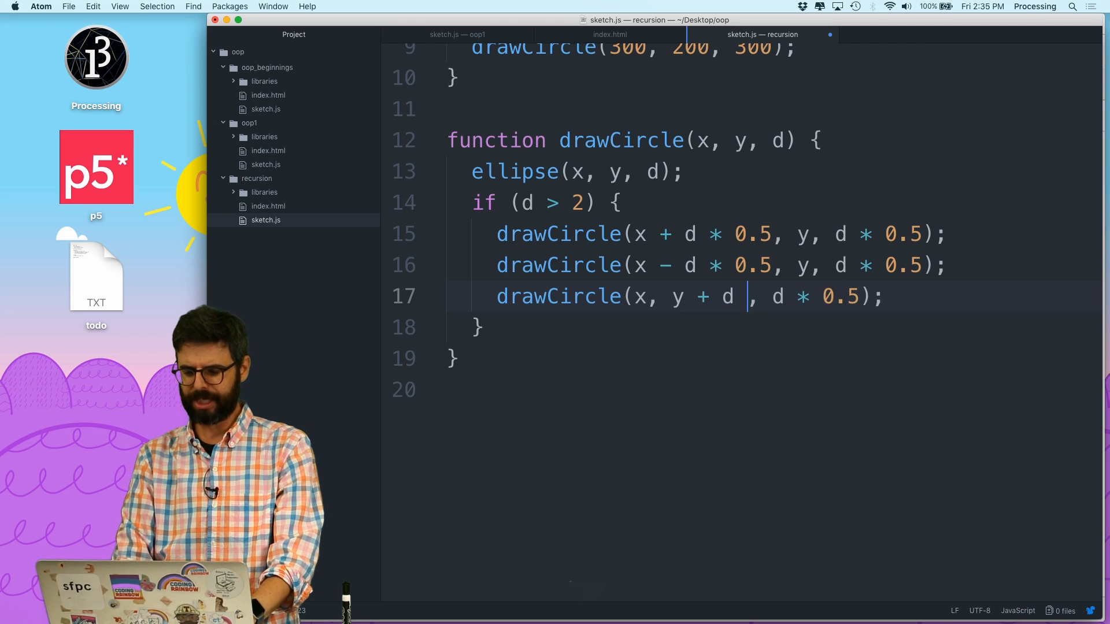
{"action": "type", "text": "* 0.5"}
{"action": "left_click", "coordinate": [722, 265]}
{"action": "type", "text": "//"}
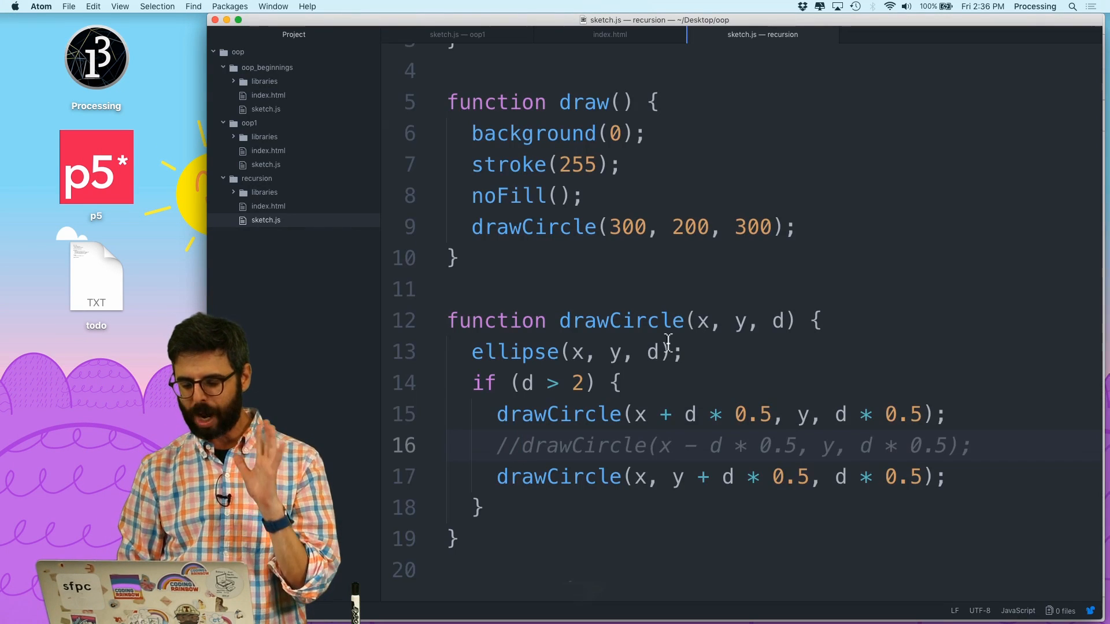
- Add noLoop() to draw, uncomment the x - d call and comment out the y + d call
{"action": "scroll", "scroll_direction": "up", "scroll_amount": 3}
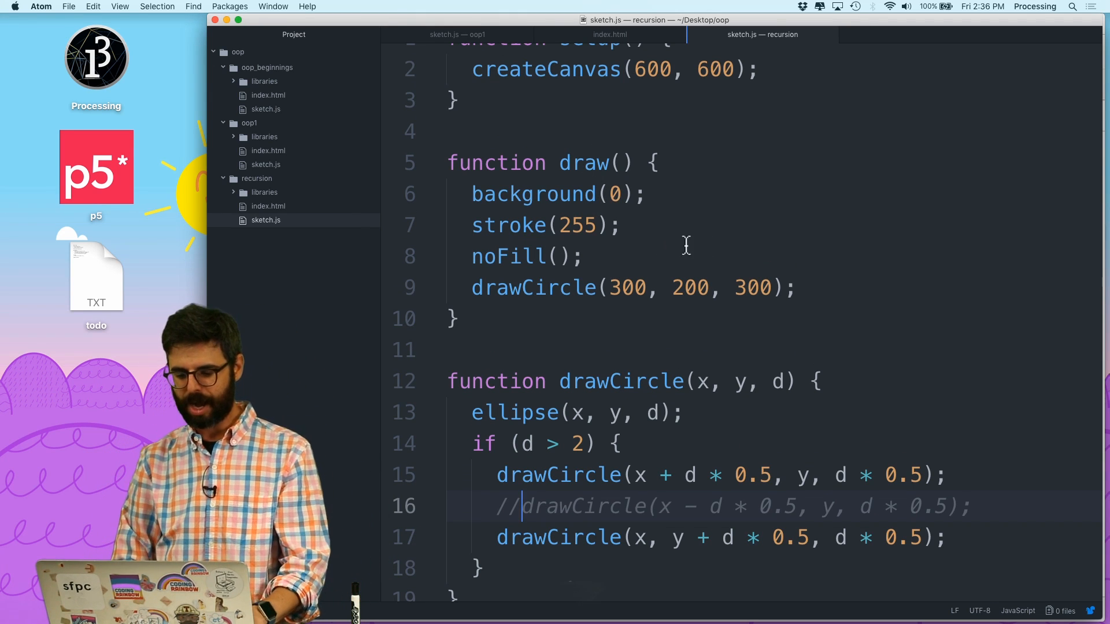
{"action": "double_click", "coordinate": [752, 287]}
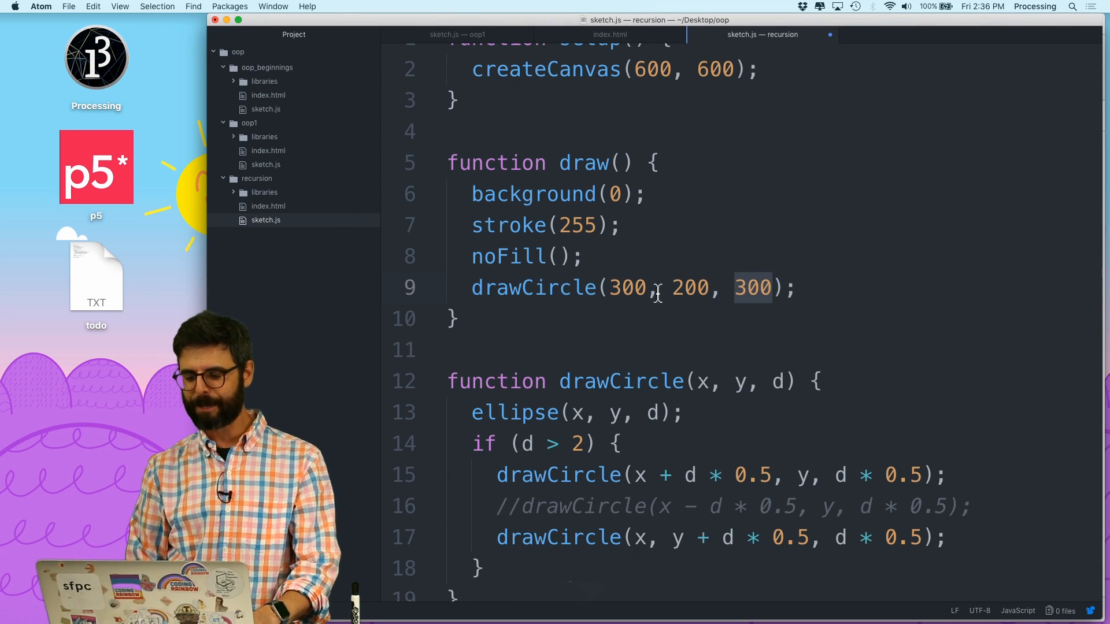
{"action": "type", "text": "noLoop();"}
{"action": "type", "text": "//"}
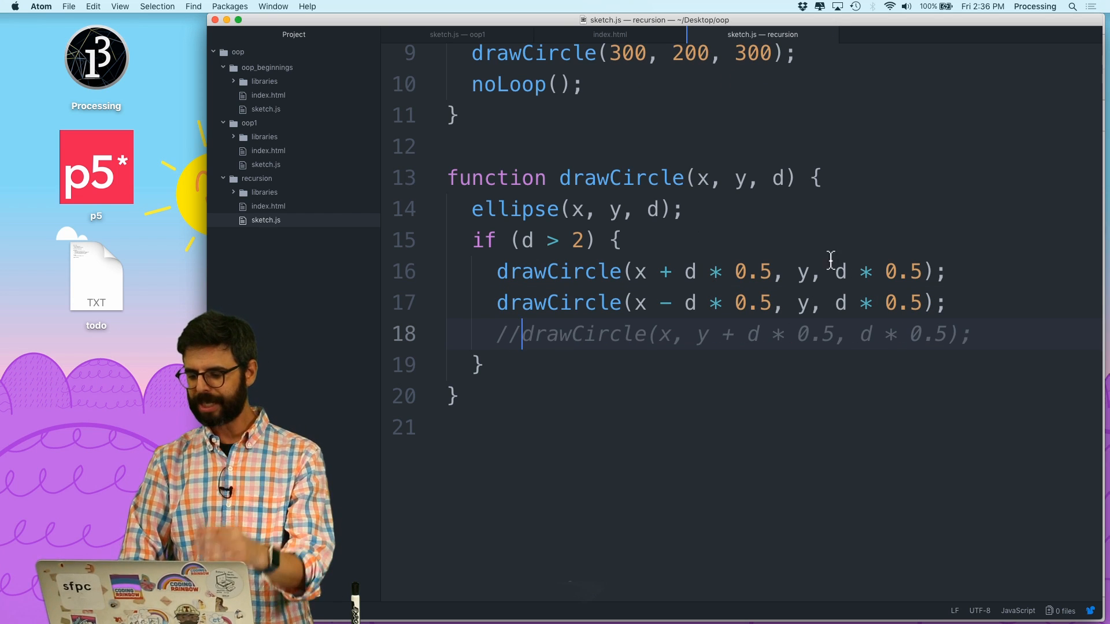
- Declare newD in drawCircle as d * random(0.2, 0.8)
{"action": "type", "text": "let"}
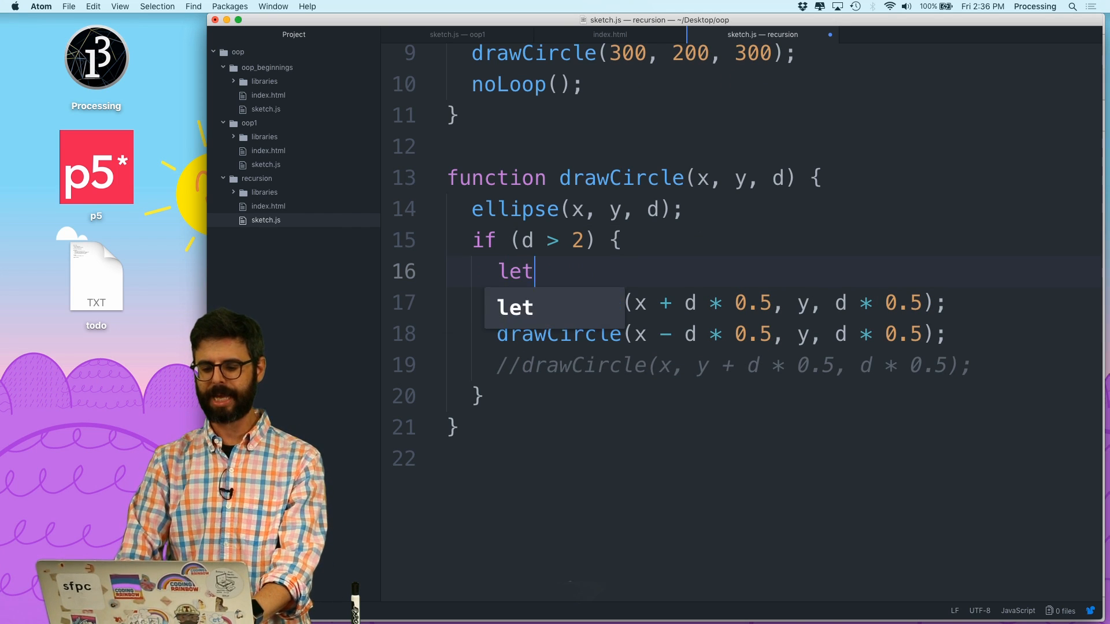
{"action": "type", "text": "newD"}
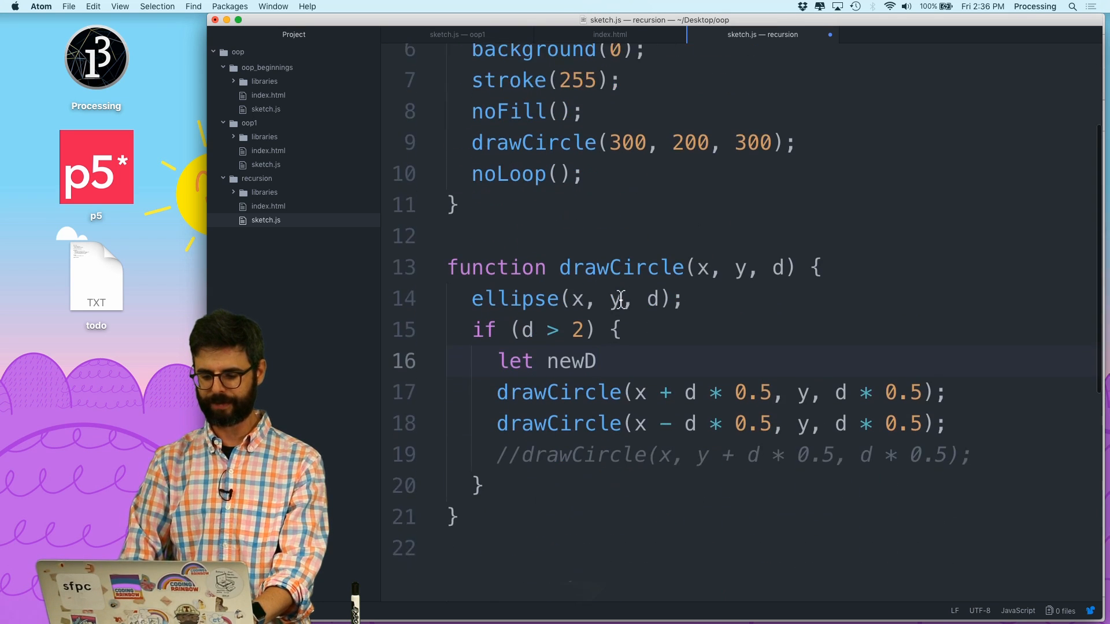
{"action": "scroll", "scroll_direction": "down", "scroll_amount": 3}
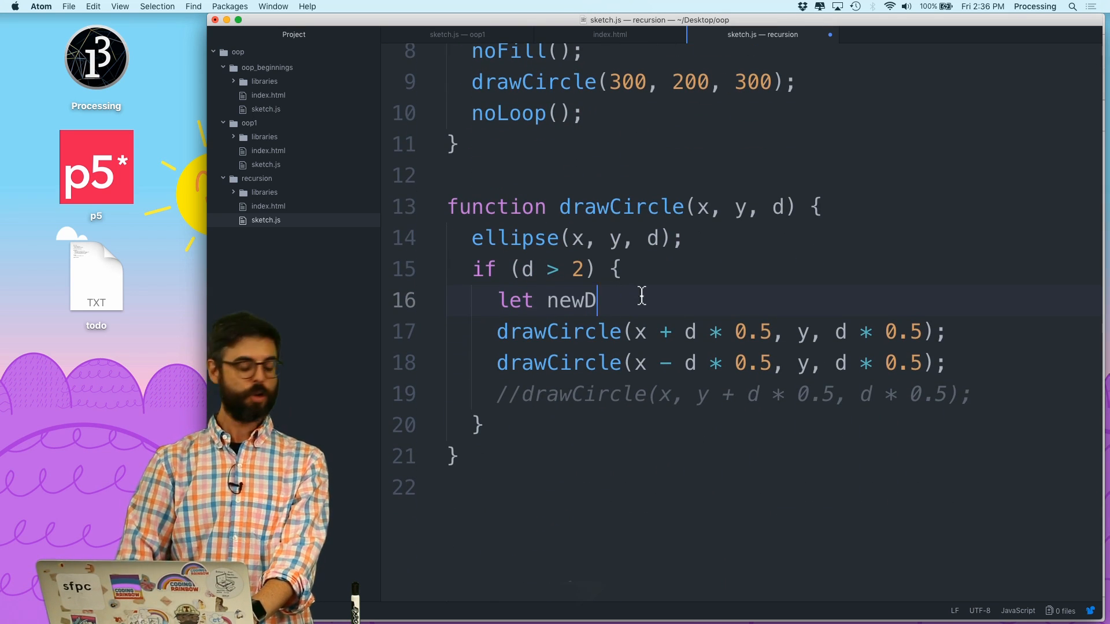
{"action": "type", "text": "= d * random()"}
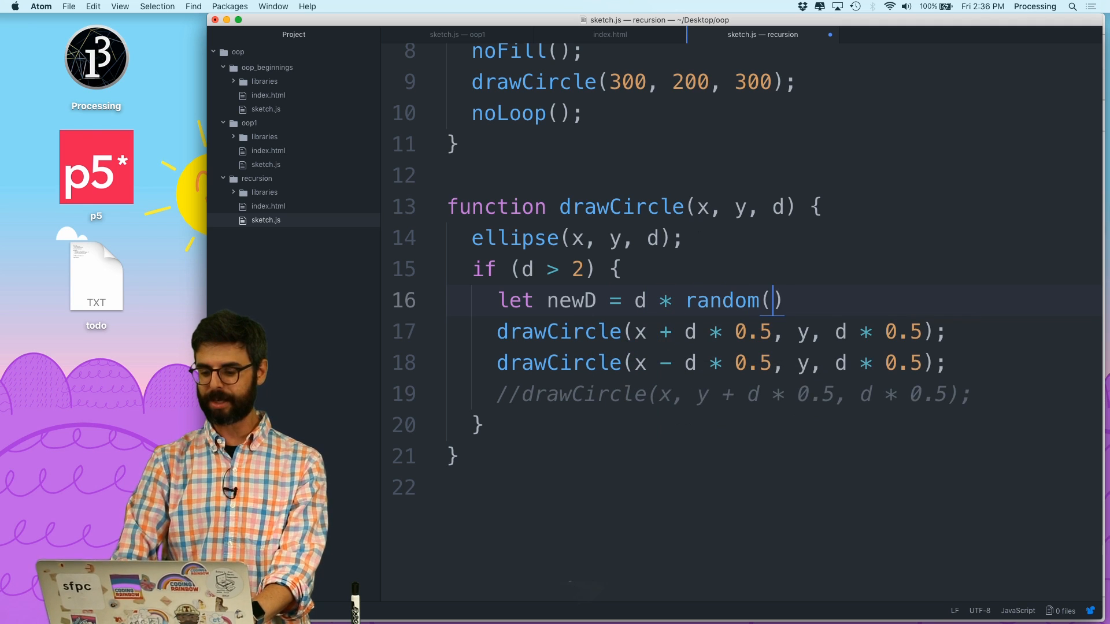
{"action": "type", "text": "0.2,0.85"}
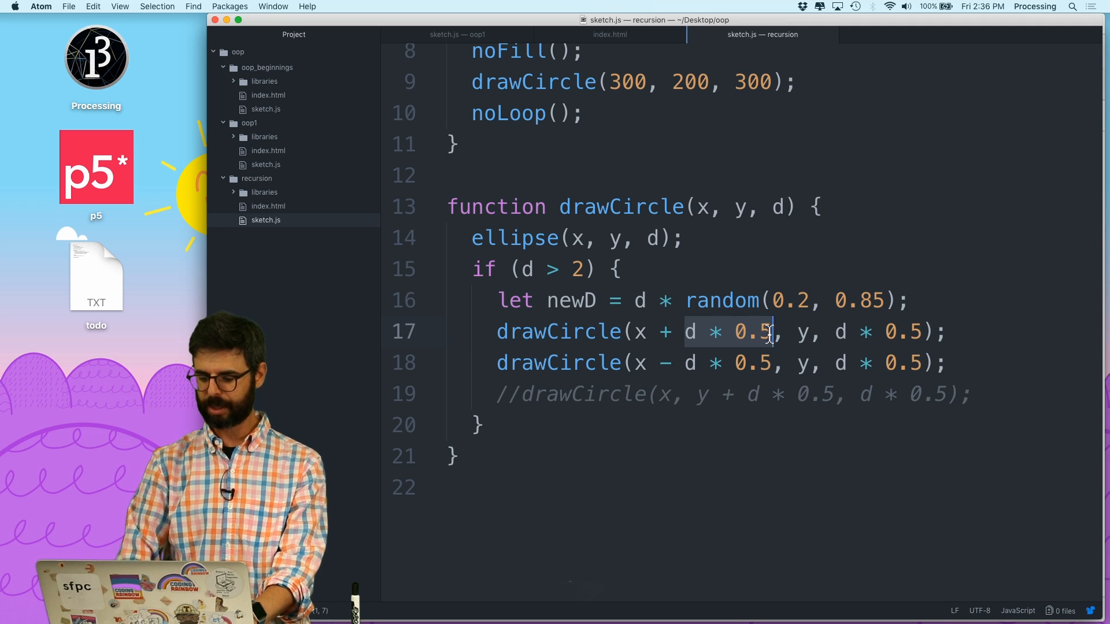
- Make both recursive calls use newD / 2 offsets and newD size, with newD fixed at d * 0.25
{"action": "type", "text": "newD/2"}
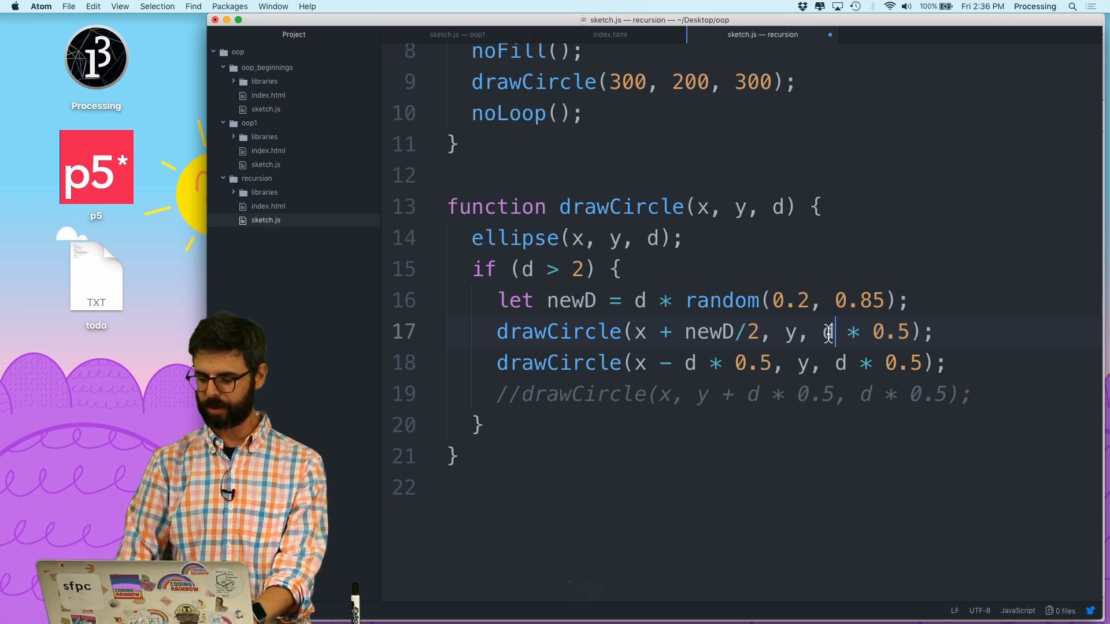
{"action": "type", "text": "newD"}
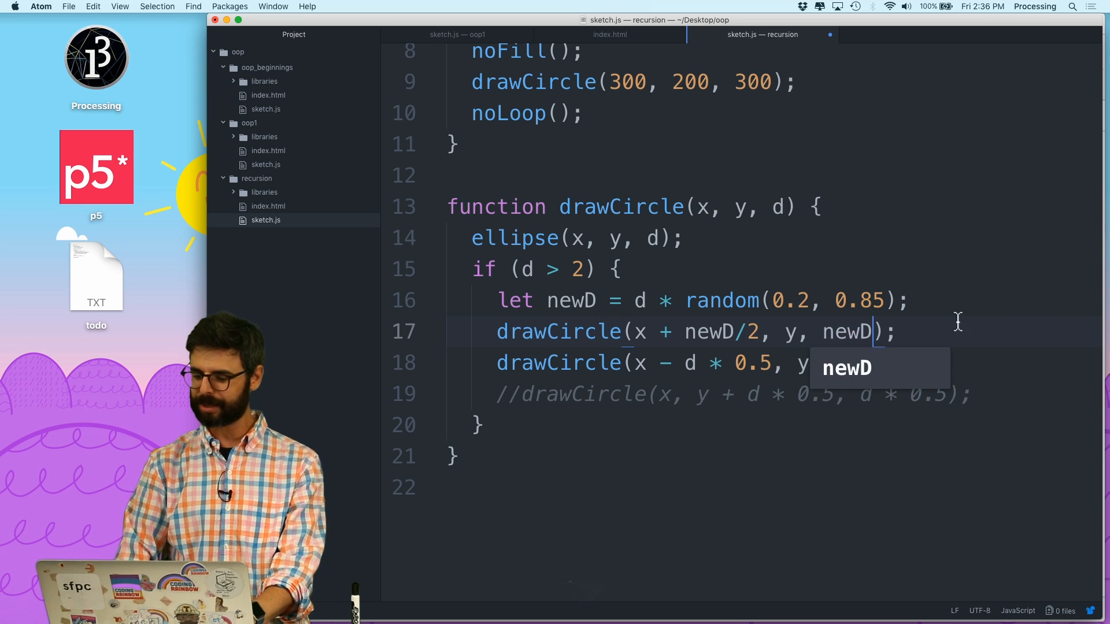
{"action": "type", "text": "newD"}
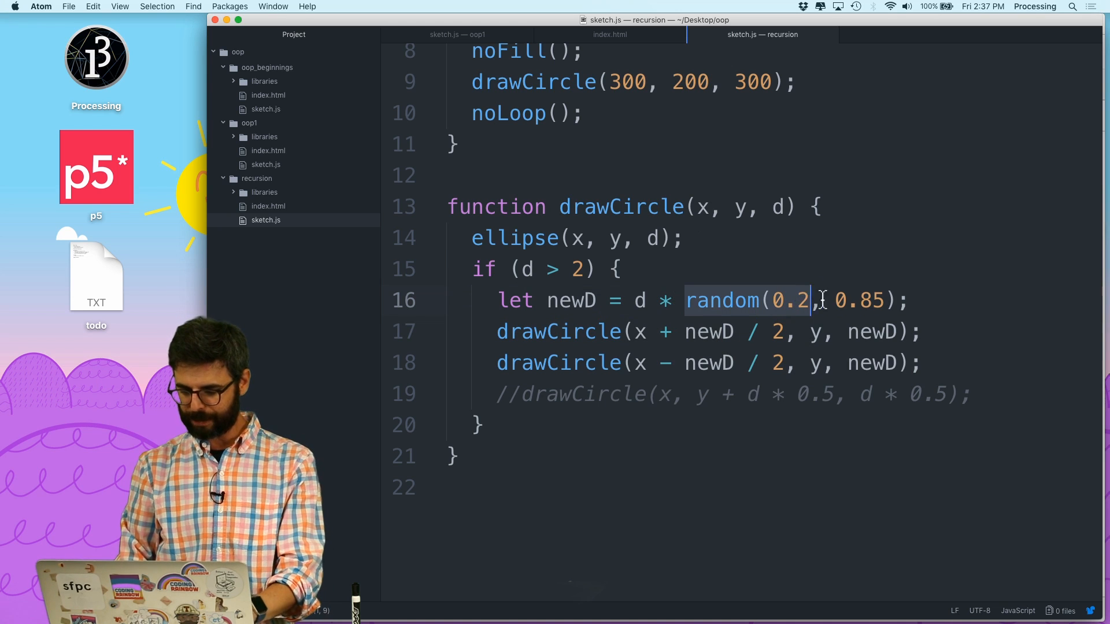
{"action": "type", "text": "0.25"}
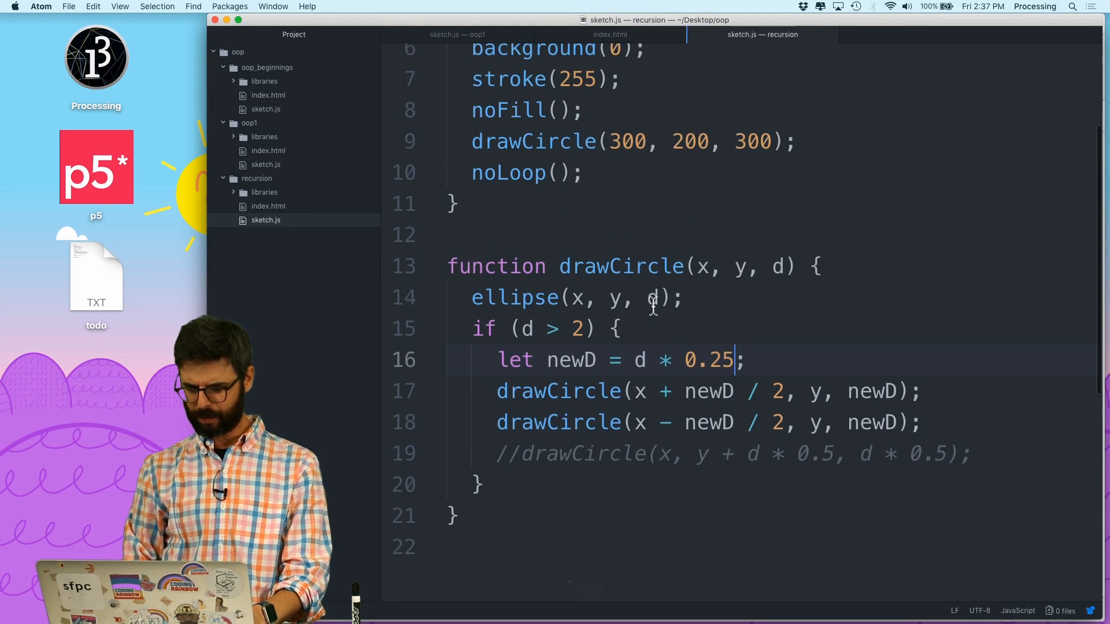
{"action": "scroll", "scroll_direction": "up", "scroll_amount": 3}
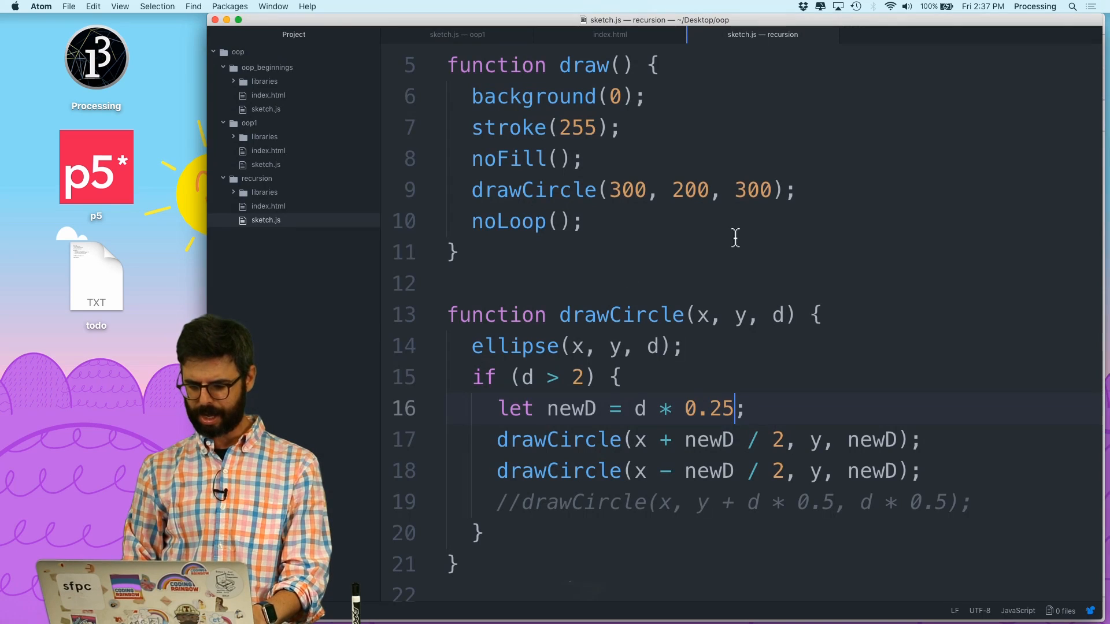